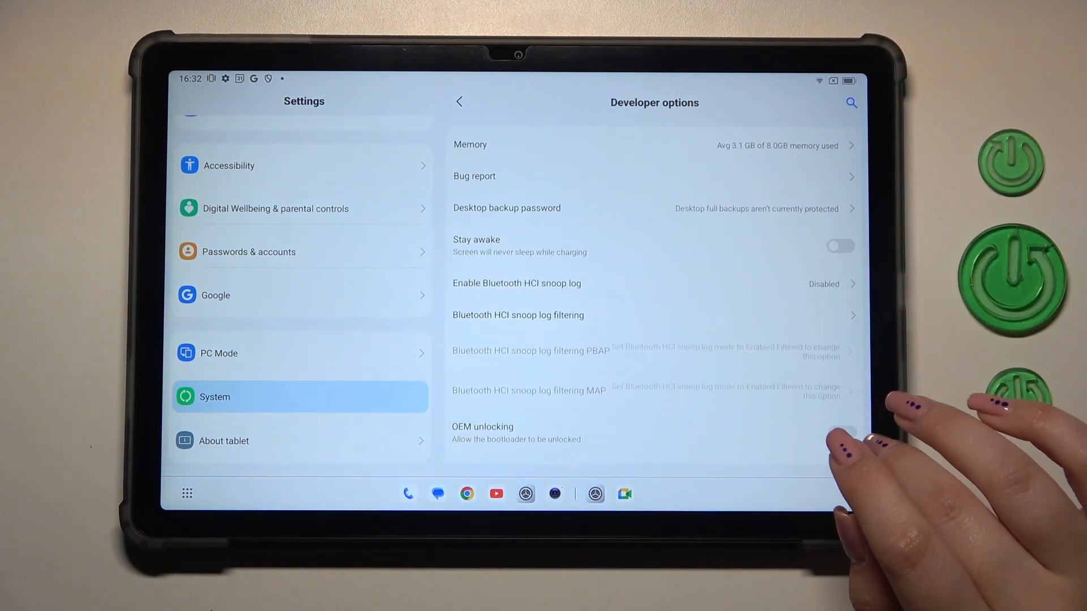
- Navigate from Settings toward the System update page, bringing up the phone-call permission prompt
{"action": "left_click", "coordinate": [458, 102]}
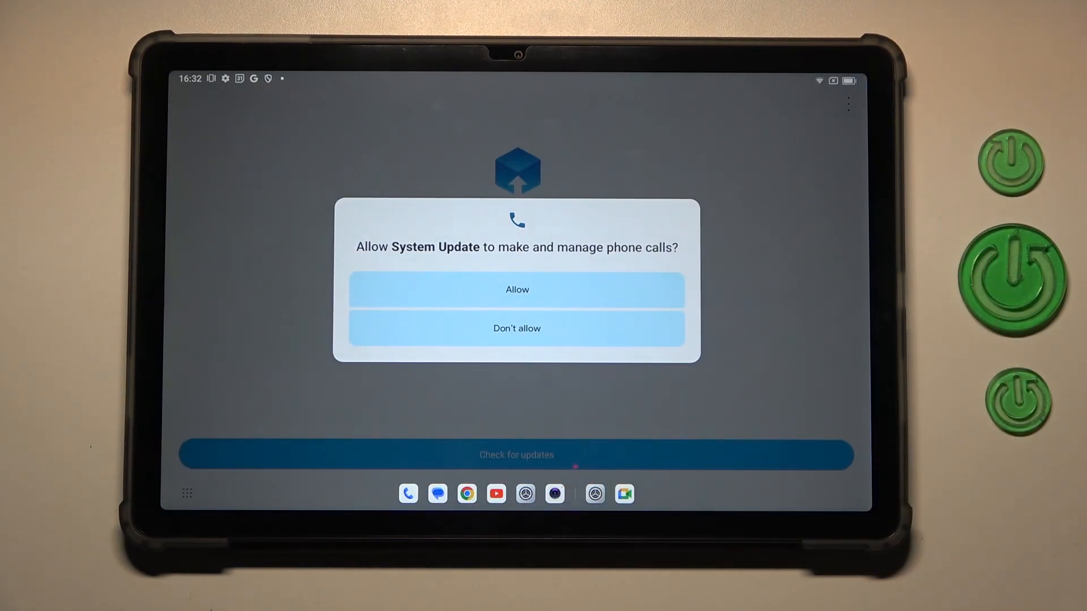
- Allow System Update to manage phone calls and start a check for newer software
{"action": "left_click", "coordinate": [516, 288]}
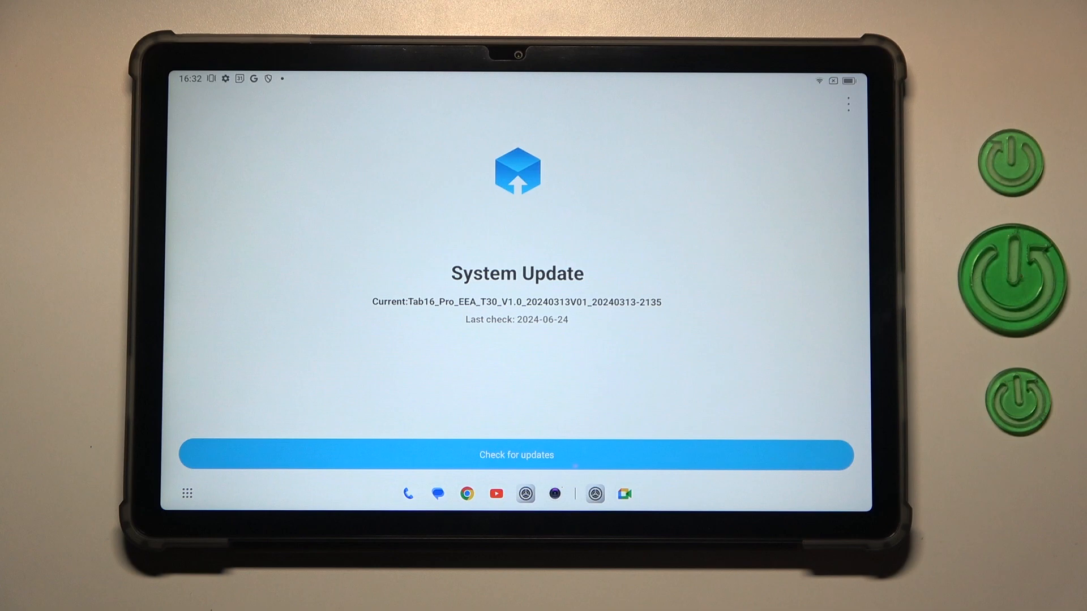
{"action": "left_click", "coordinate": [516, 455]}
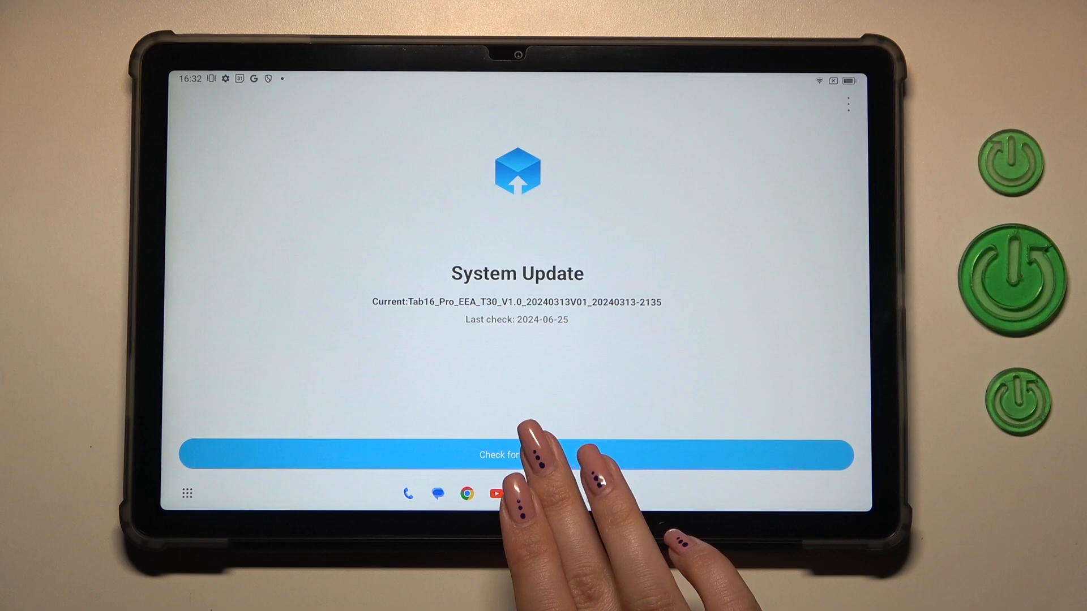
- Re-run the update check, confirm the software is up to date, and return to the home screen
{"action": "left_click", "coordinate": [516, 455]}
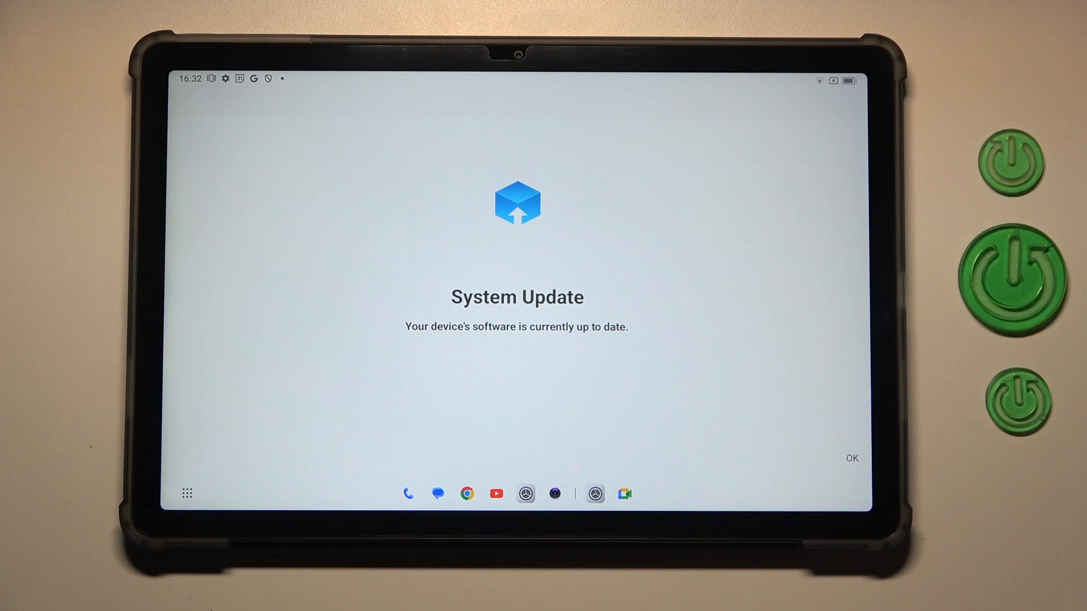
{"action": "left_click", "coordinate": [851, 458]}
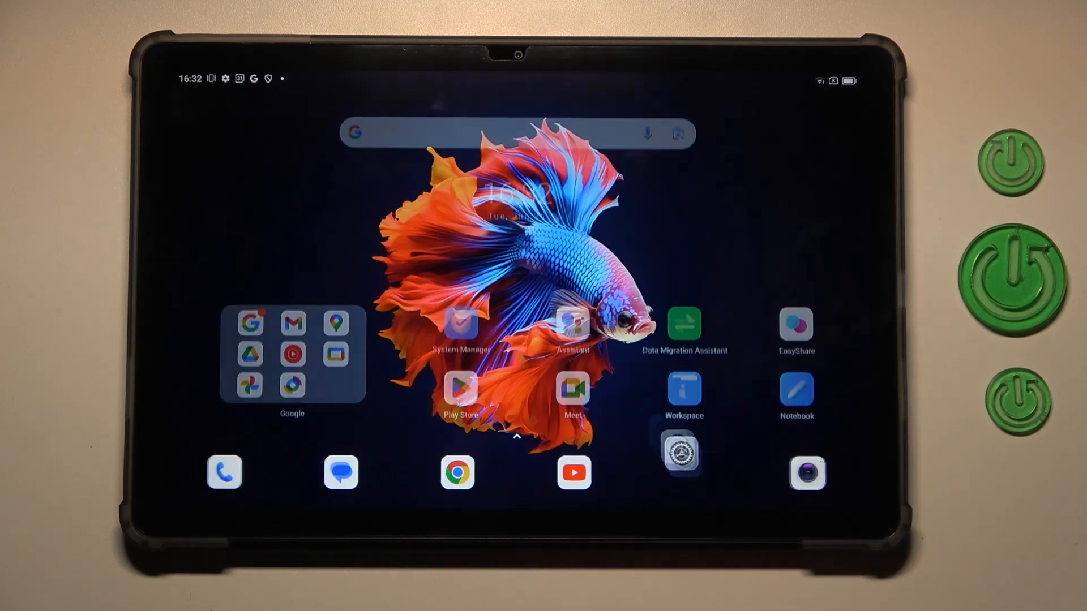